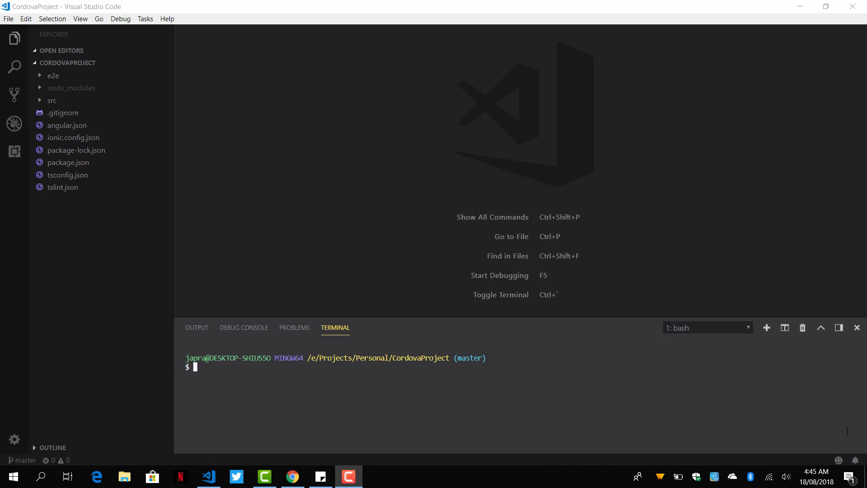
mouse_move(680, 433)
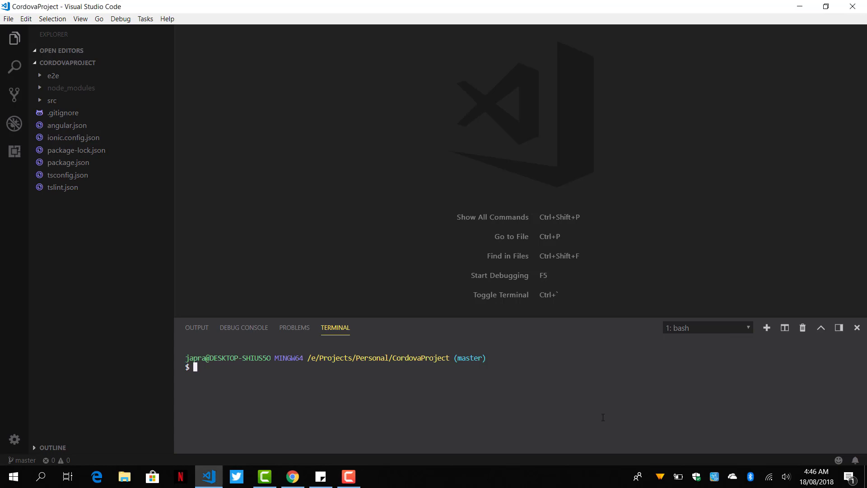
- Enter 'ionic cordova prepare android' in the terminal to add Cordova integration and Android resources
type("ionic c")
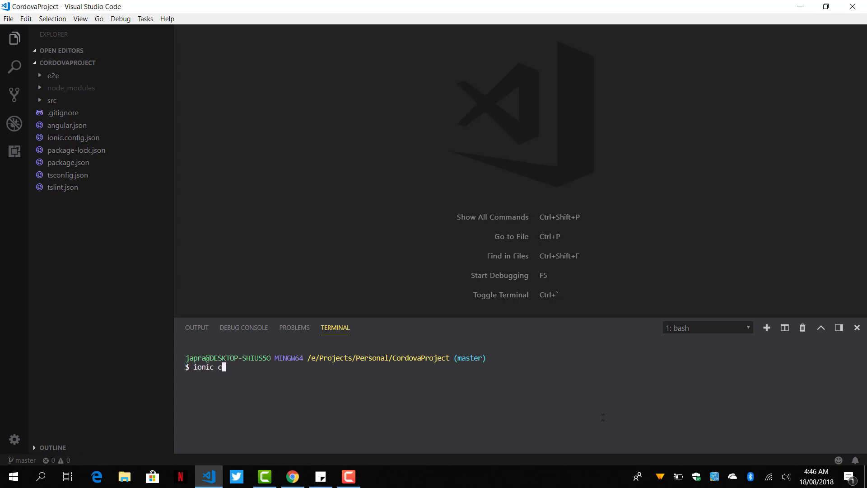
type("ordova")
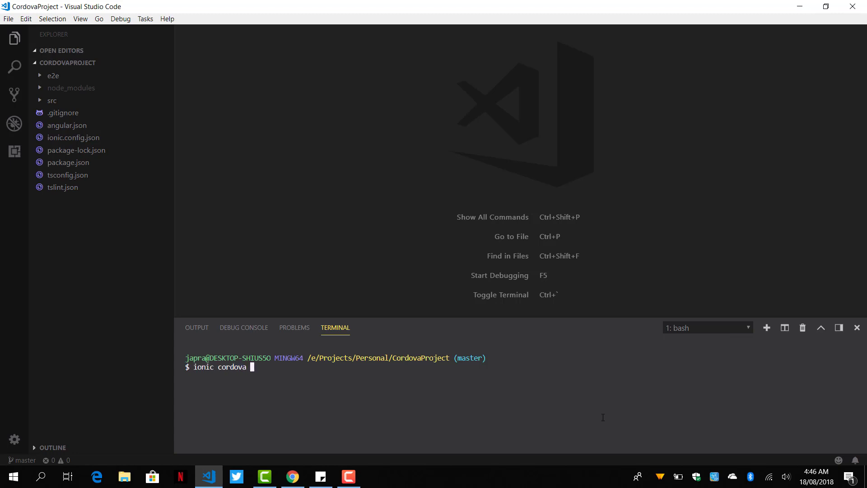
type("prepa")
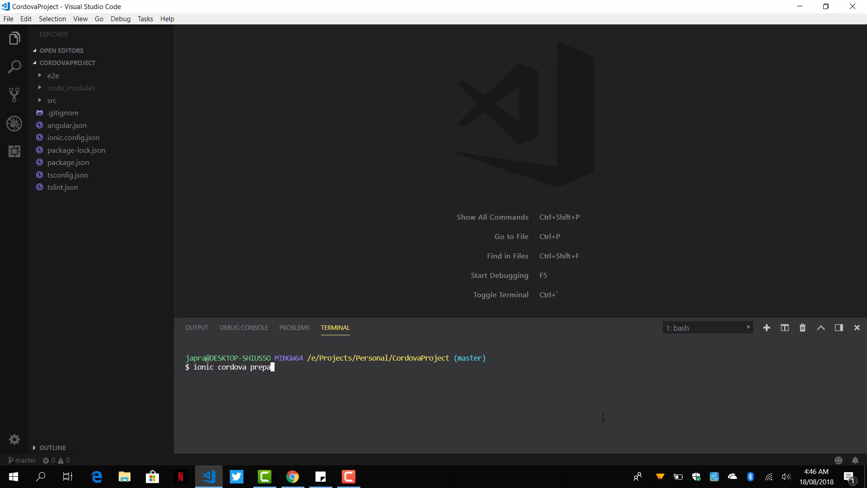
type("re")
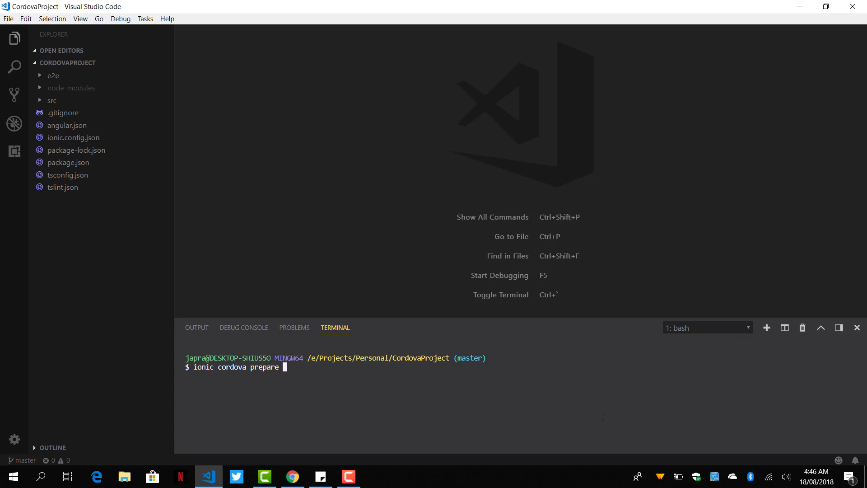
type("andr")
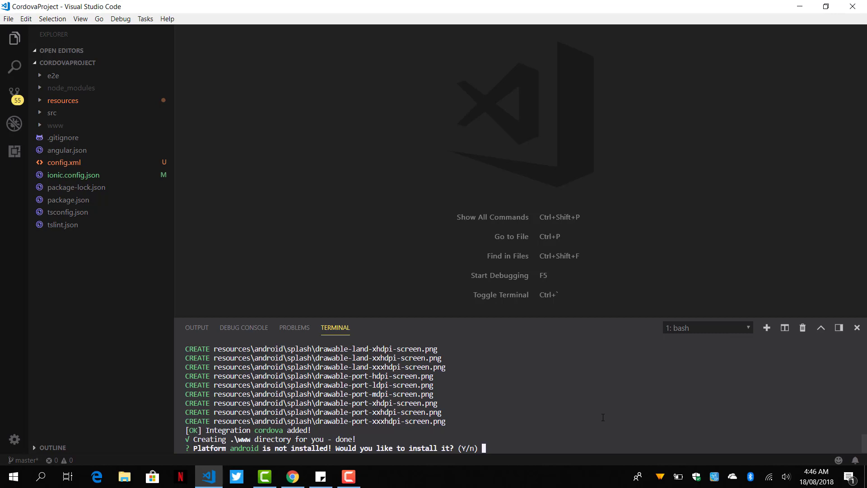
- Answer Yes to install the Android platform and scroll through the build output
type("Yes")
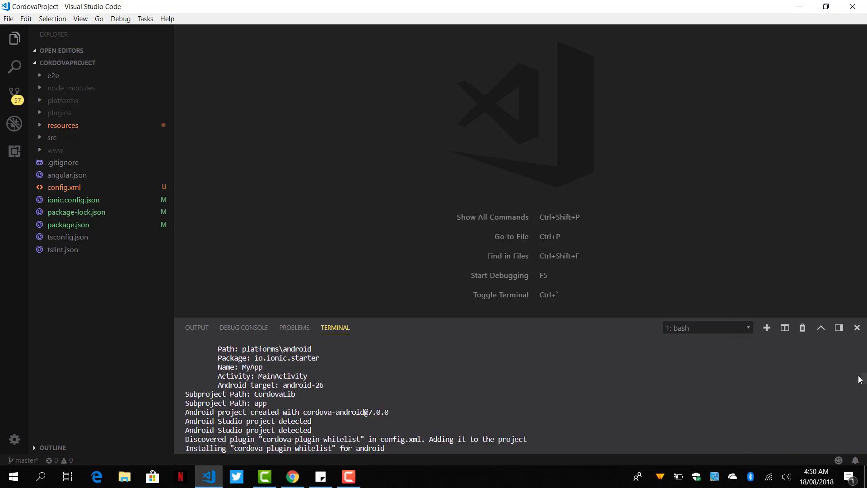
mouse_move(540, 362)
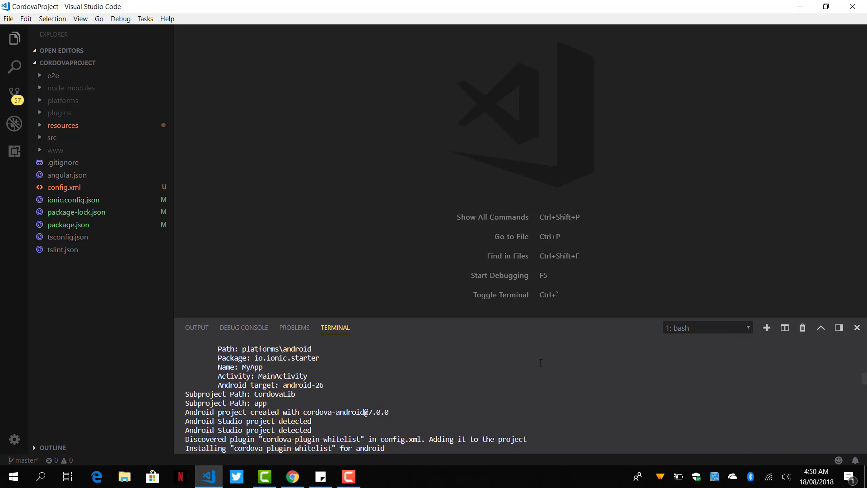
mouse_move(534, 363)
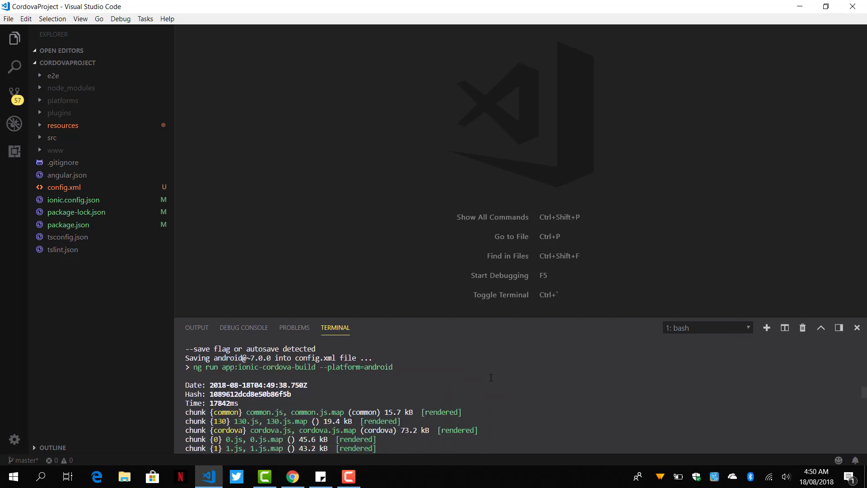
scroll("down", 3)
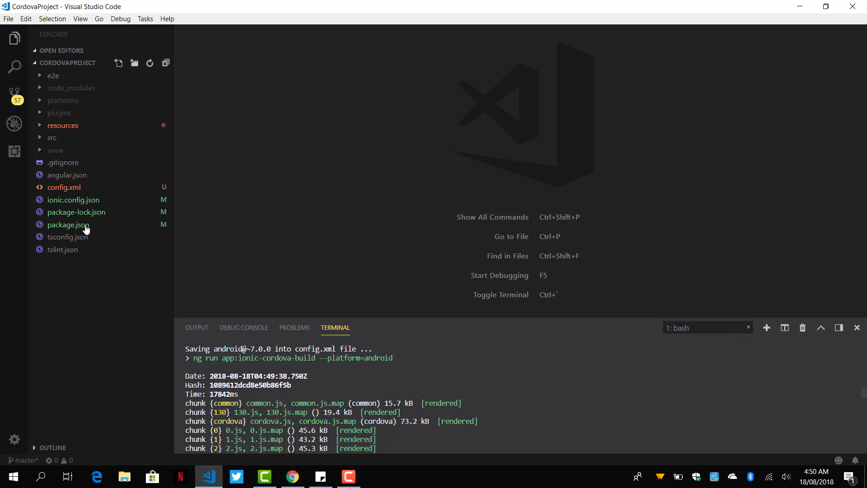
mouse_move(63, 125)
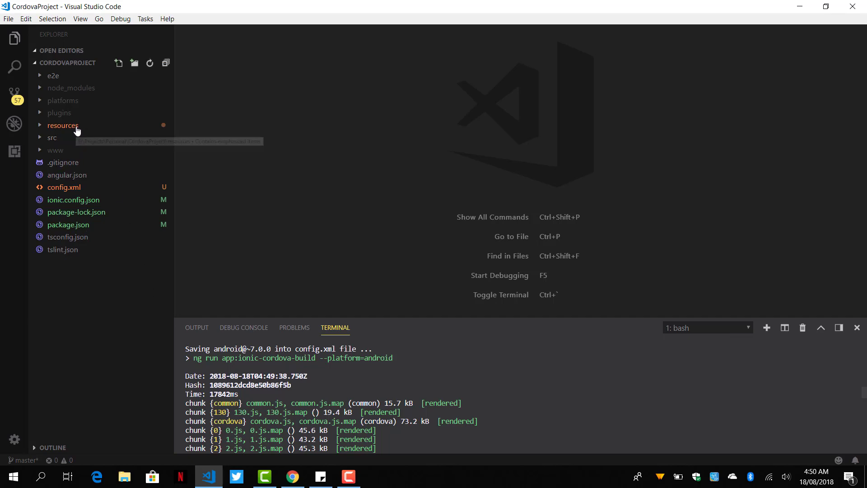
left_click(63, 125)
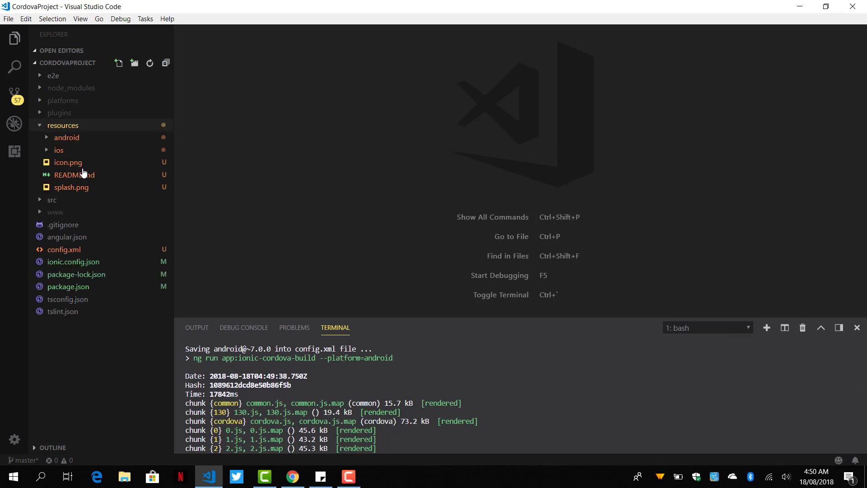
mouse_move(73, 149)
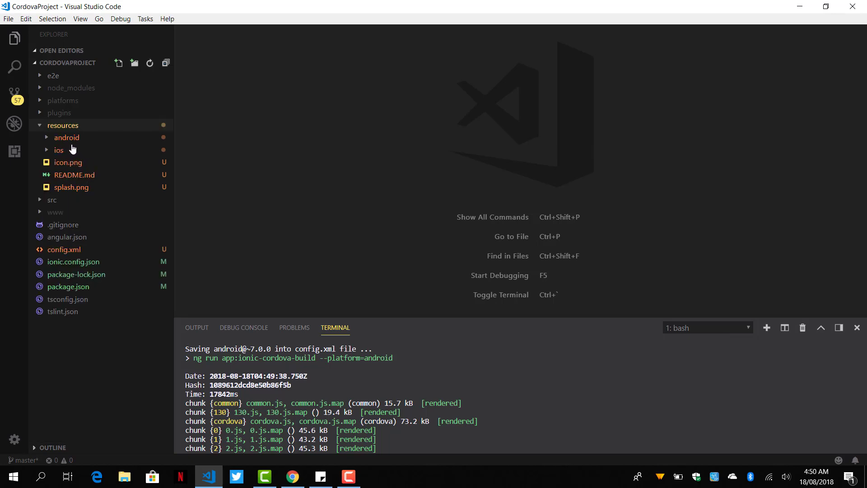
left_click(63, 125)
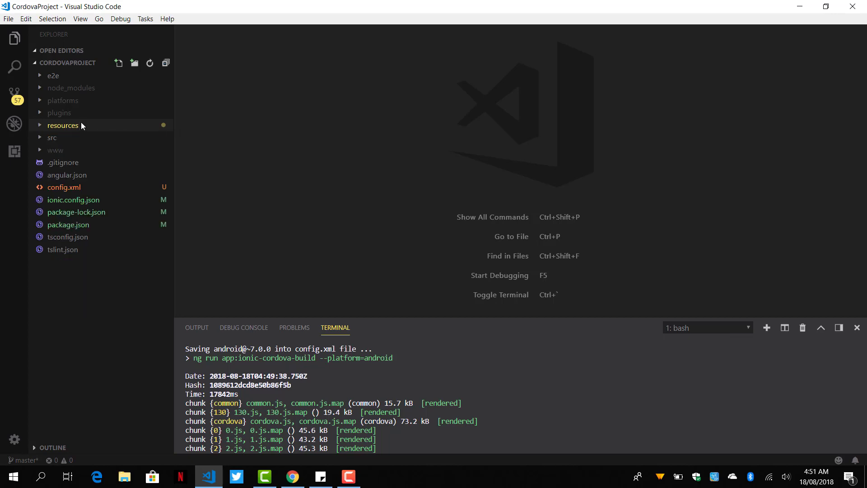
left_click(62, 125)
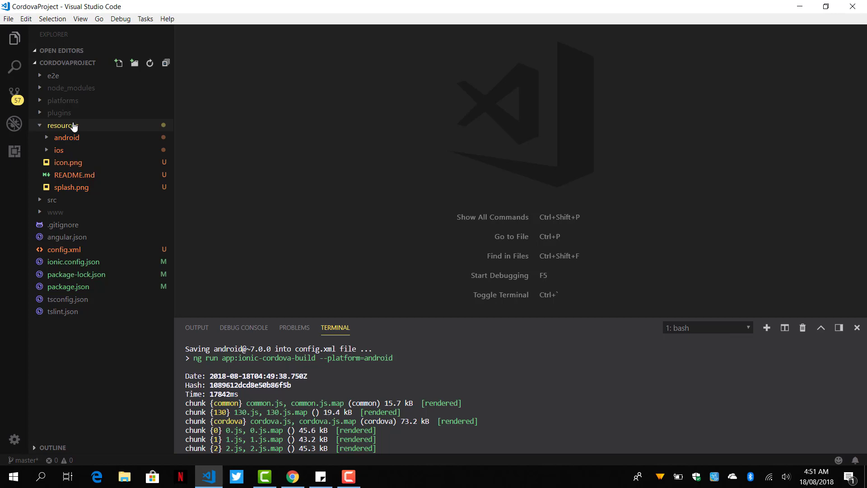
left_click(63, 125)
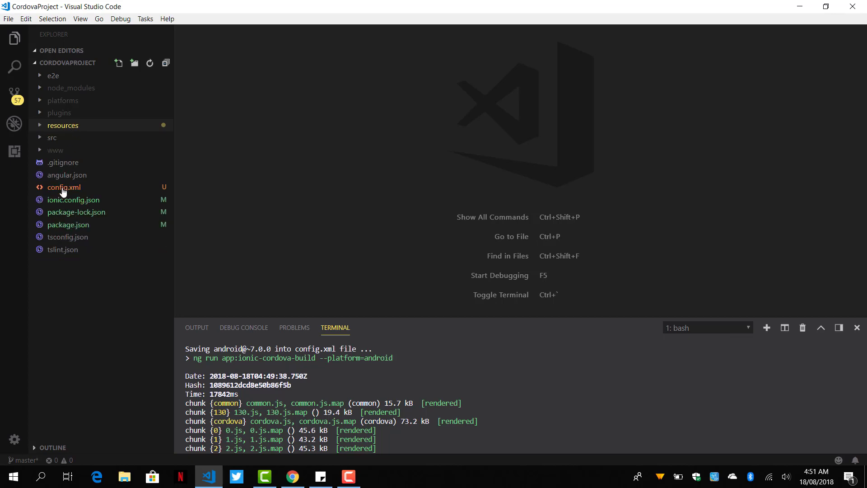
- Review config.xml, then open ionic.config.json to see the Cordova integration entry
left_click(62, 186)
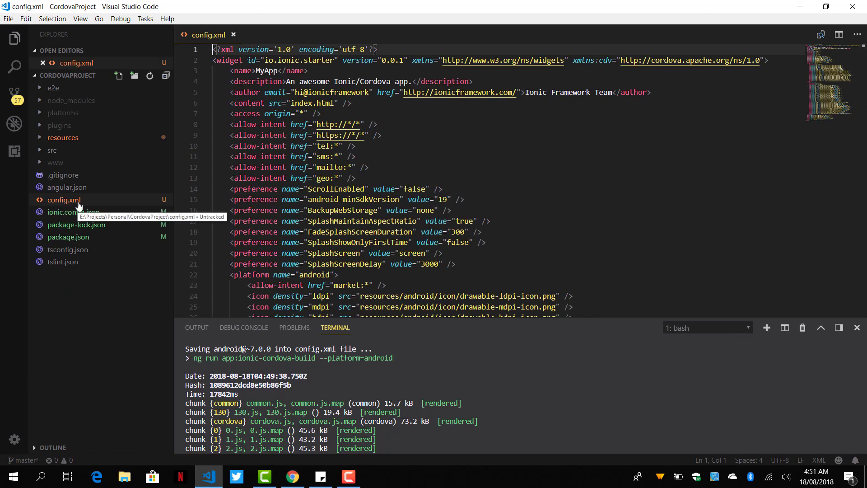
scroll("down", 3)
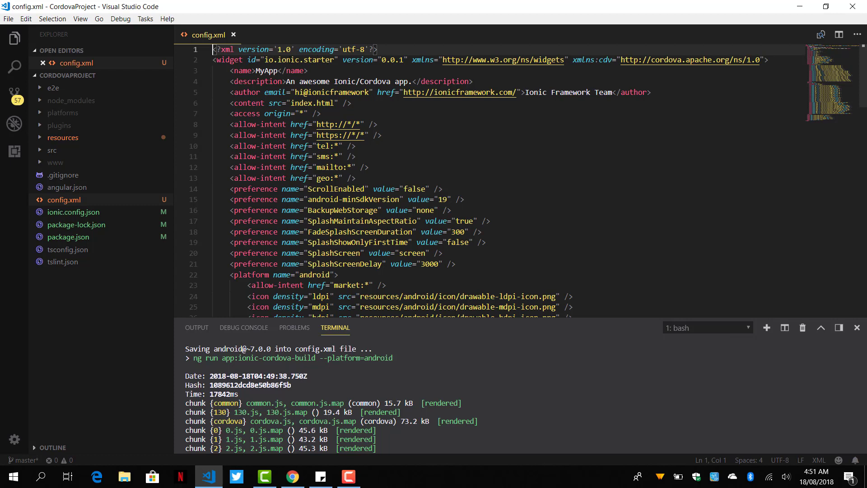
left_click(72, 212)
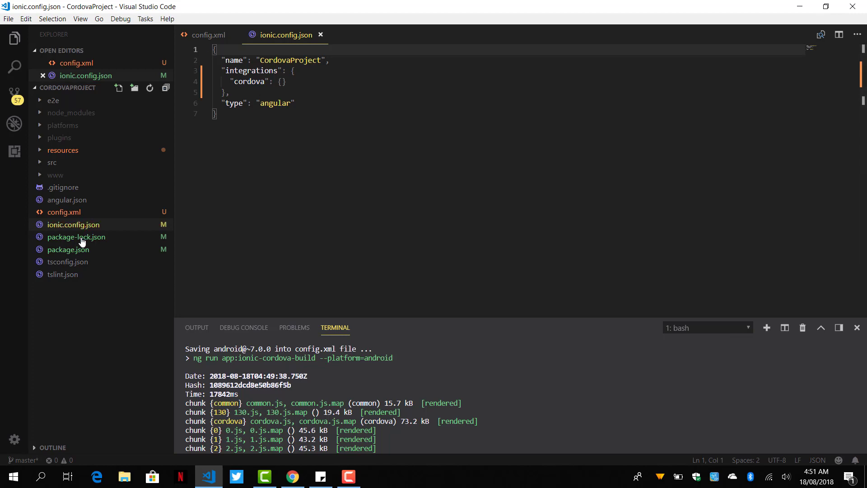
- Open package-lock.json from the Explorer and scroll through it
left_click(76, 236)
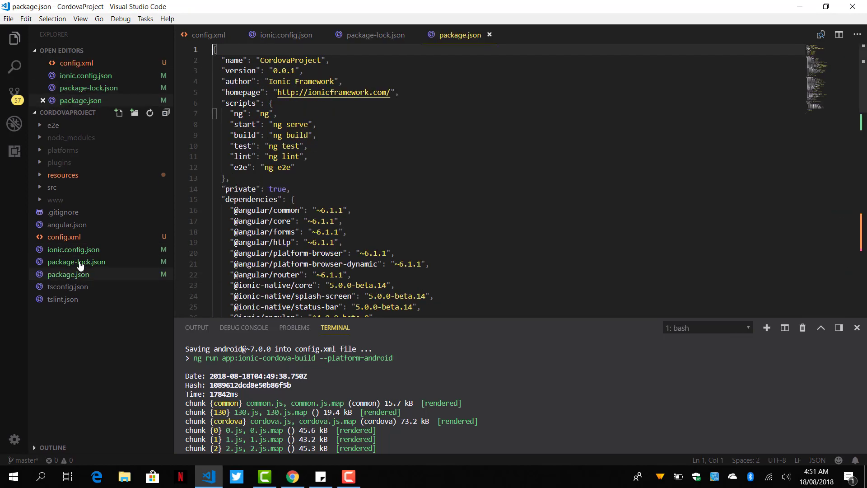
scroll("down", 3)
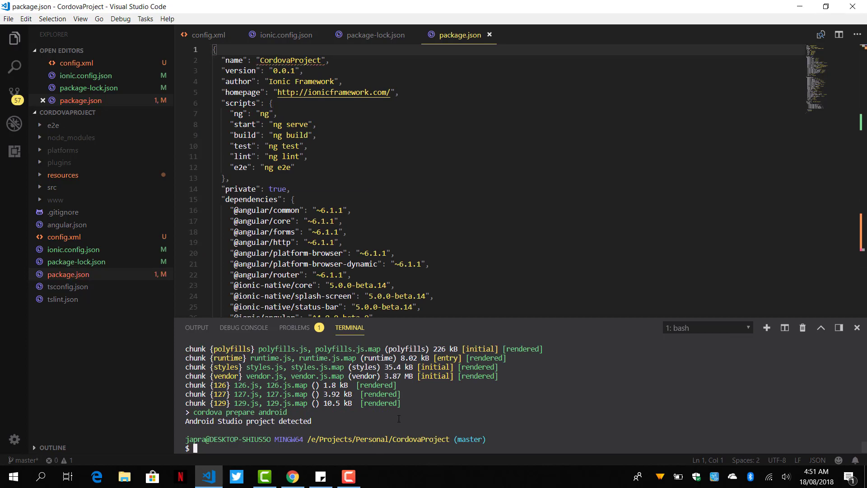
- Type 'ionic cordova plugin add', discard it, and begin retyping 'ionic cordova' in the terminal
type("ionic cordova")
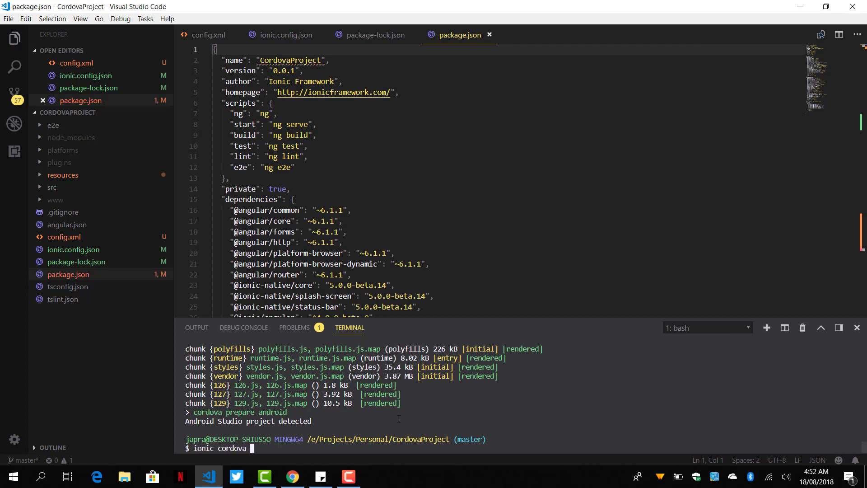
type("plaug")
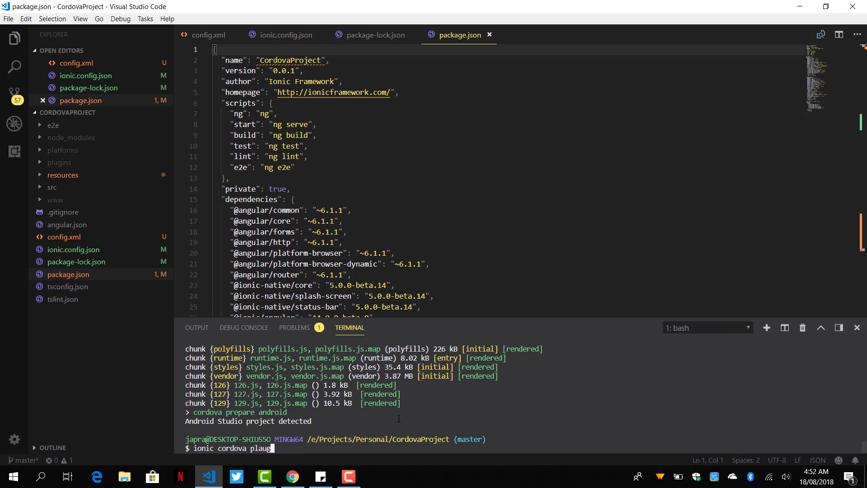
key("Backspace")
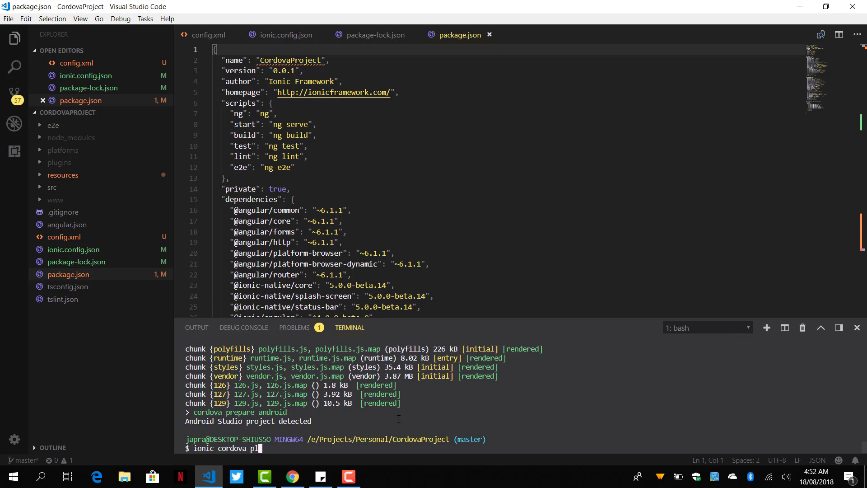
type("ugin")
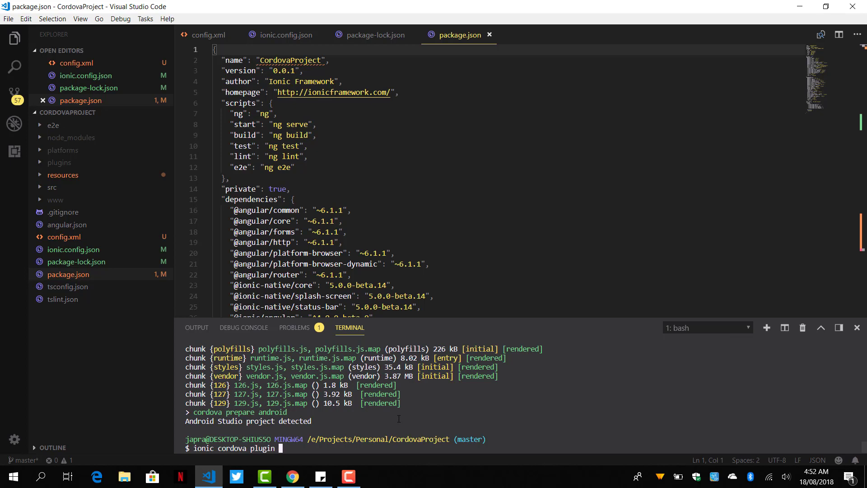
type("add")
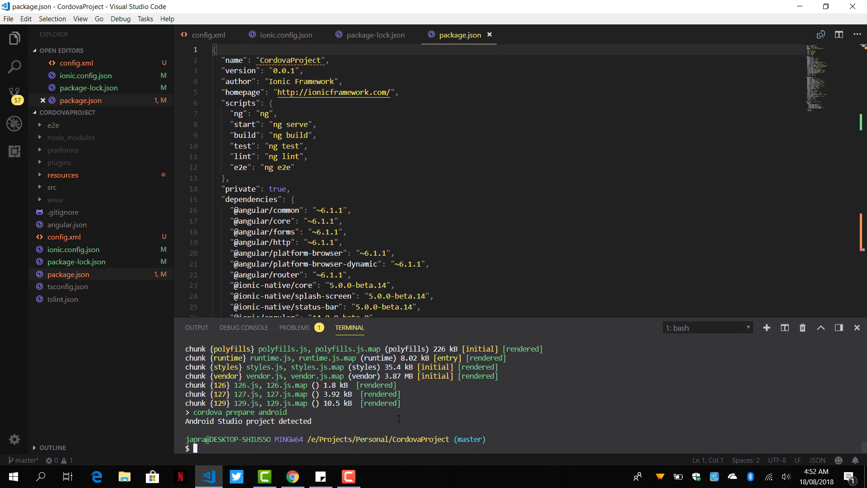
type("ionic co")
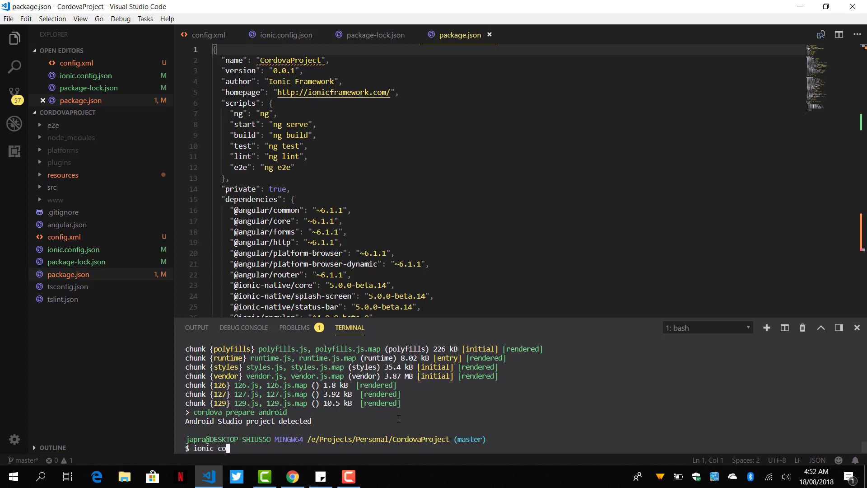
type("rodva")
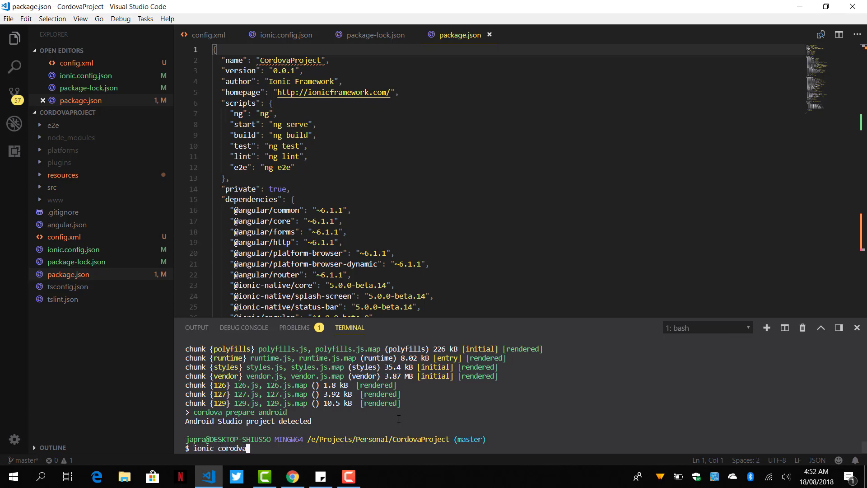